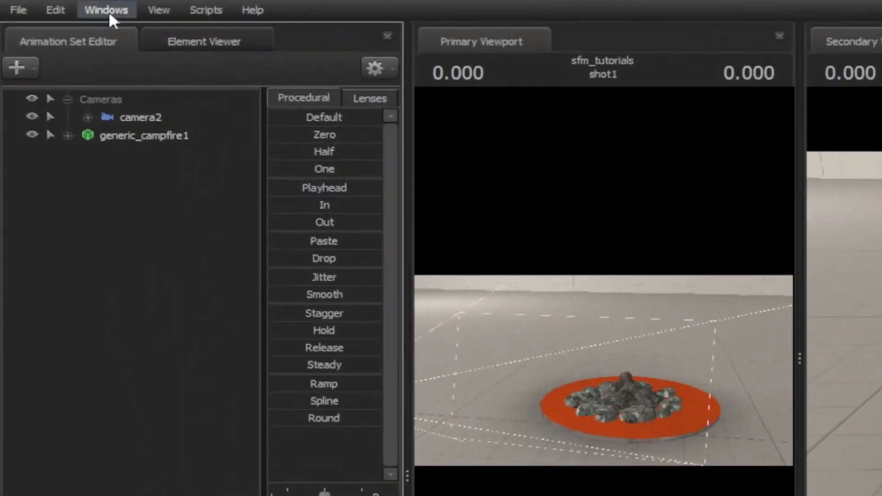
- Launch the Particle Editor Tool from the Windows menu
{"action": "left_click", "coordinate": [106, 10]}
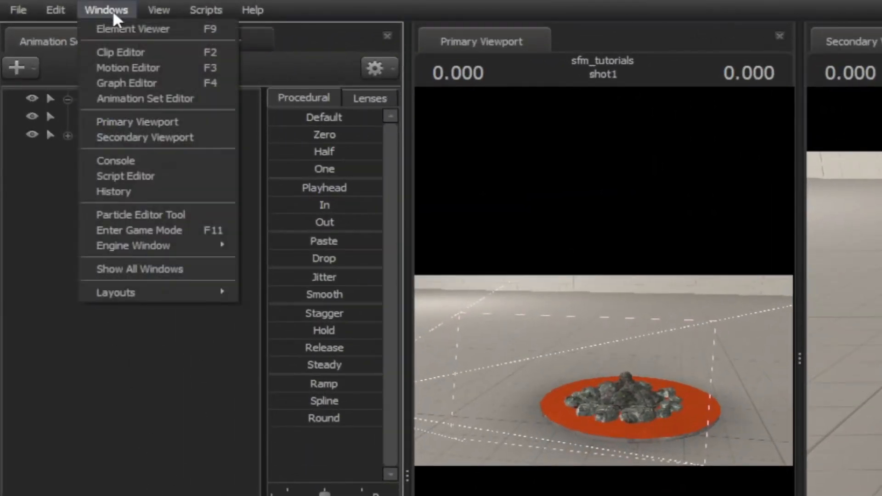
{"action": "mouse_move", "coordinate": [143, 223]}
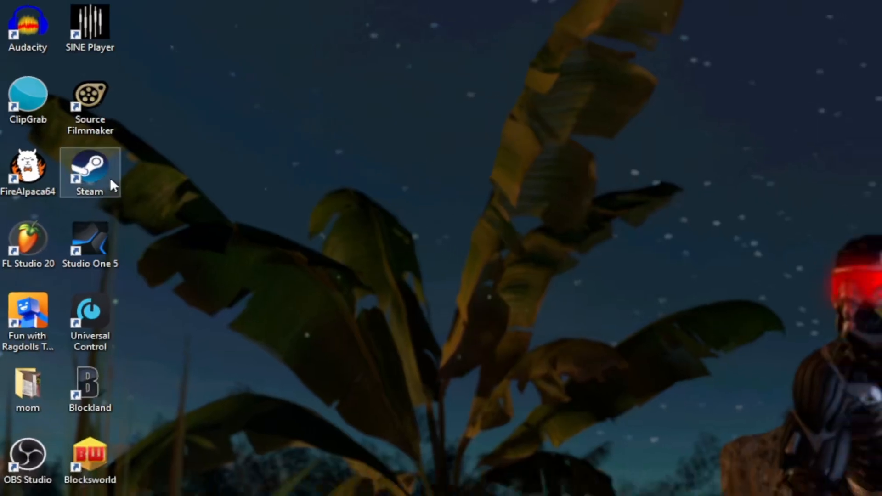
{"action": "double_click", "coordinate": [90, 96]}
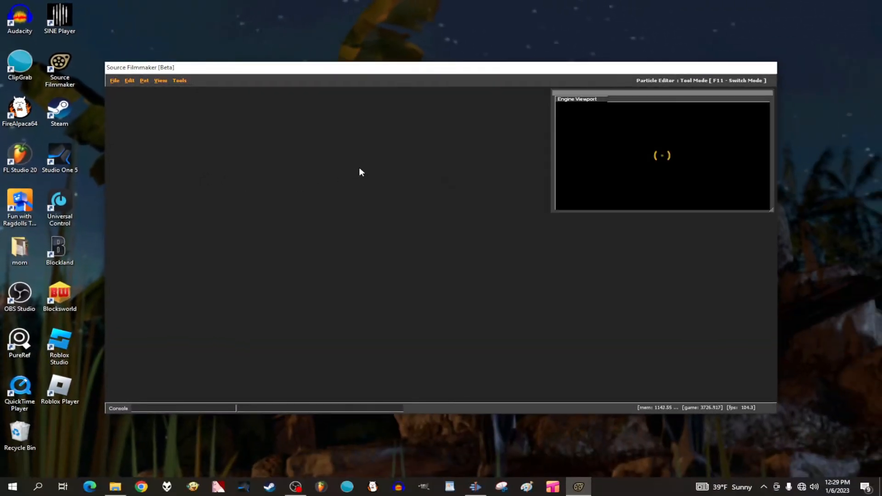
{"action": "mouse_move", "coordinate": [395, 178]}
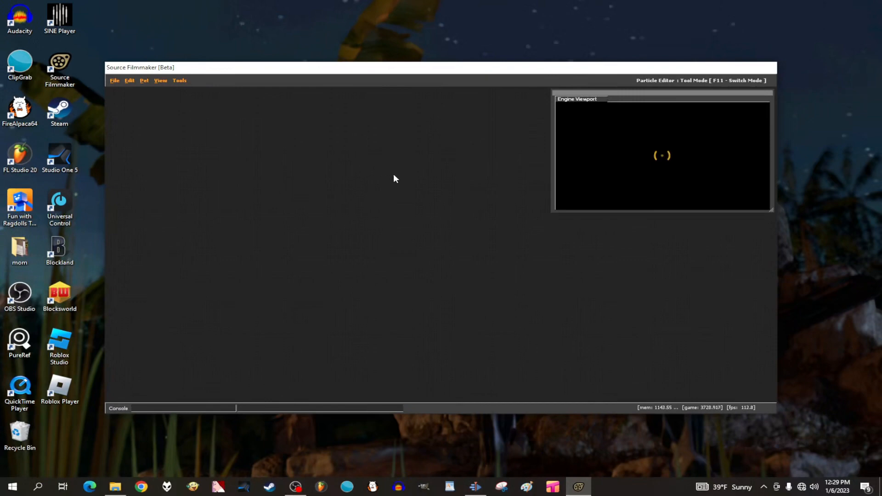
{"action": "mouse_move", "coordinate": [401, 186]}
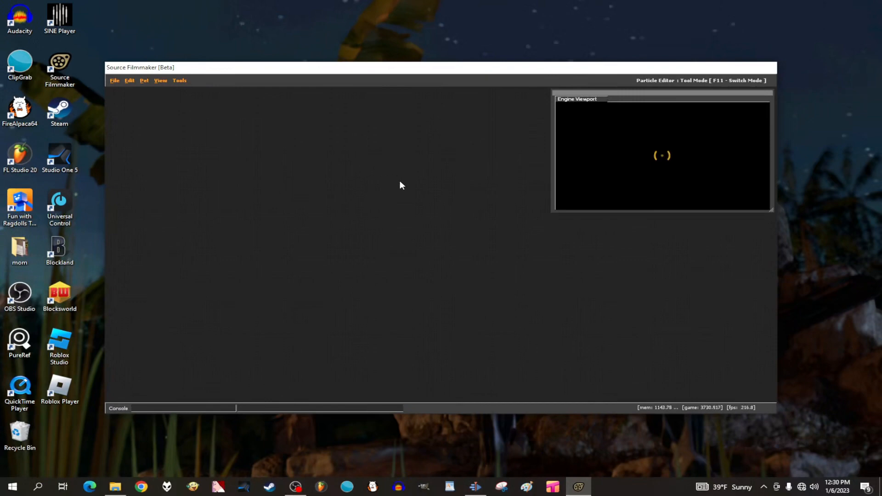
{"action": "mouse_move", "coordinate": [484, 176]}
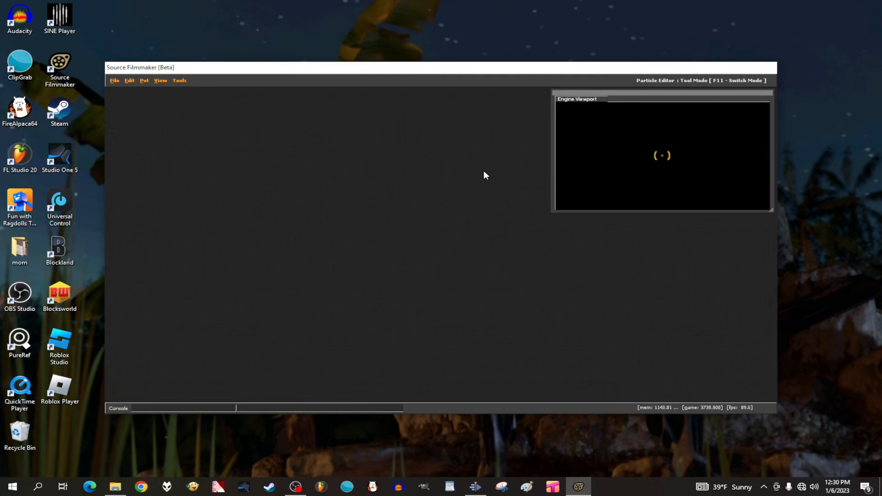
{"action": "mouse_move", "coordinate": [326, 215]}
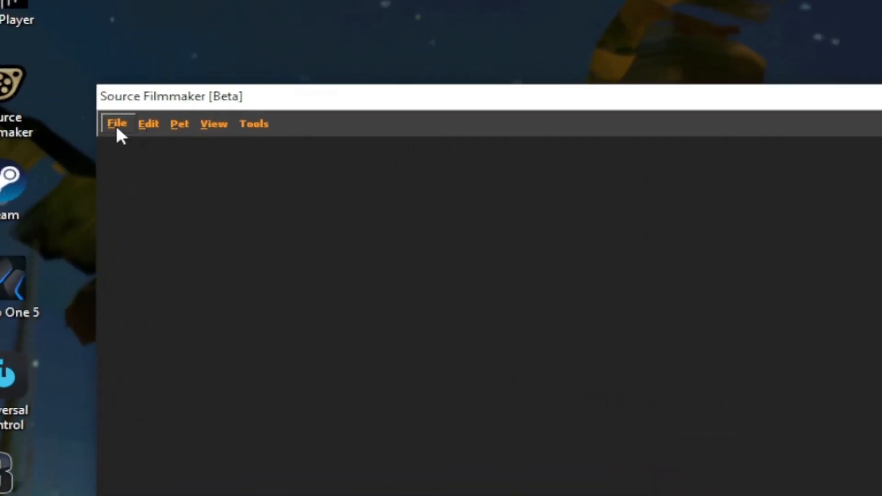
- Open burningplayer.pcf from the tf\particles folder via File > Open
{"action": "left_click", "coordinate": [117, 124]}
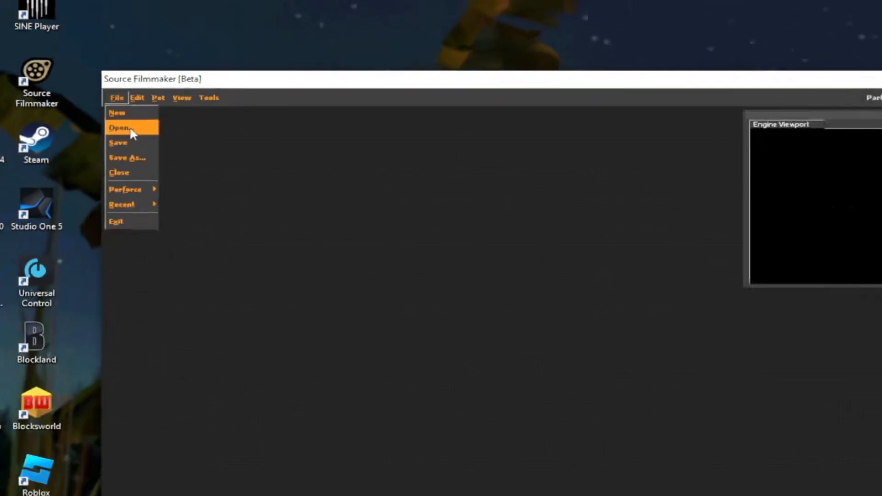
{"action": "left_click", "coordinate": [121, 127]}
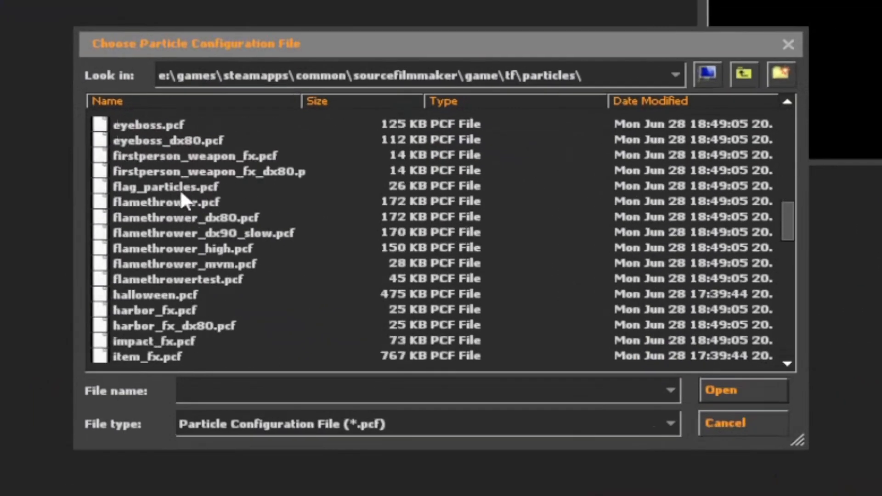
{"action": "mouse_move", "coordinate": [189, 204]}
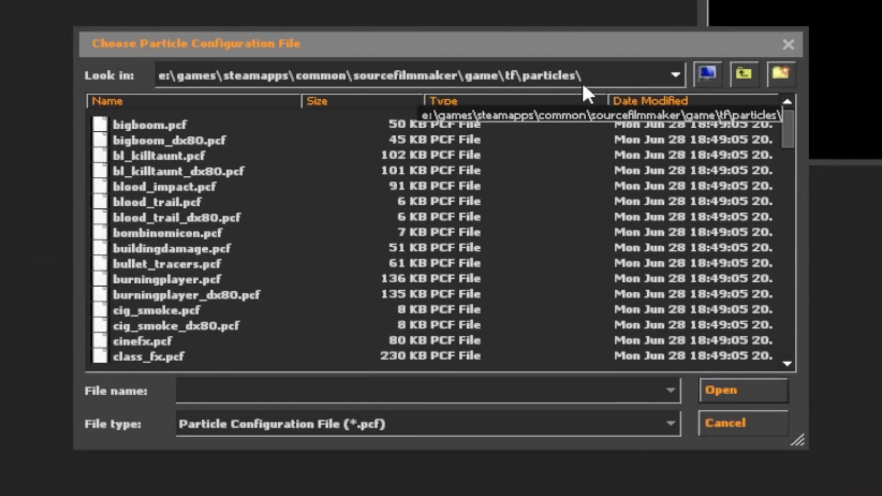
{"action": "mouse_move", "coordinate": [162, 272]}
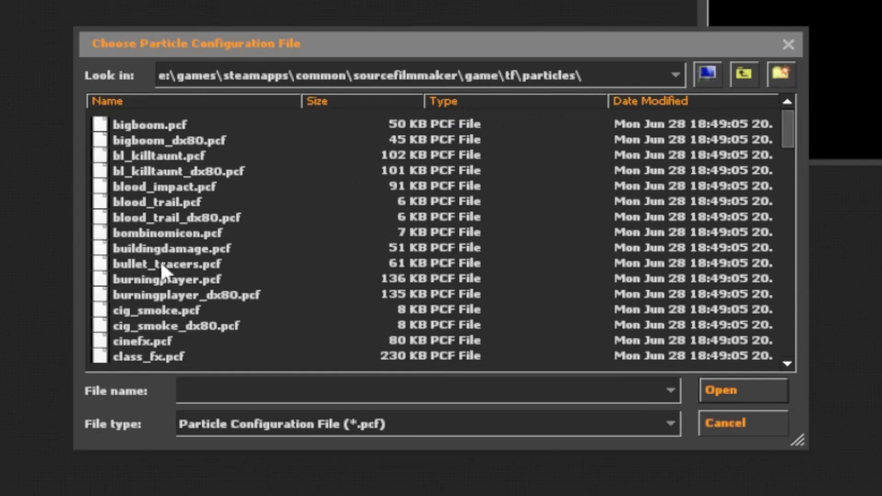
{"action": "left_click", "coordinate": [161, 279]}
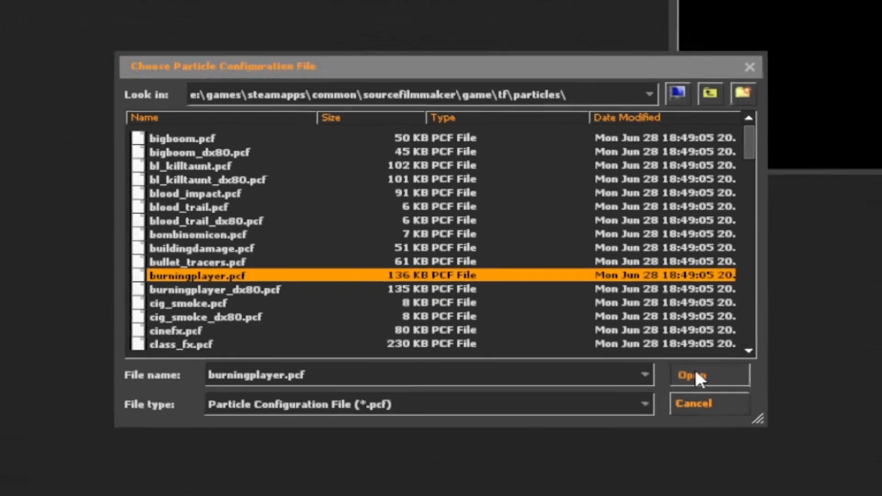
{"action": "left_click", "coordinate": [709, 375]}
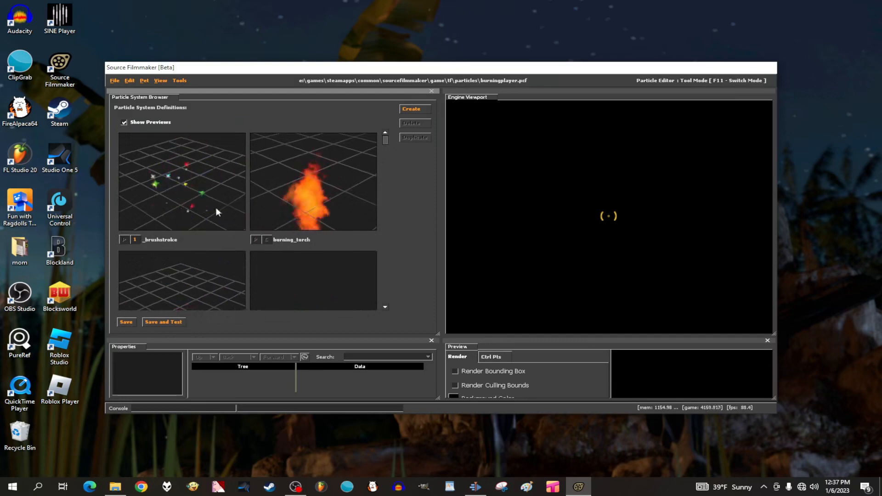
{"action": "left_click", "coordinate": [313, 182]}
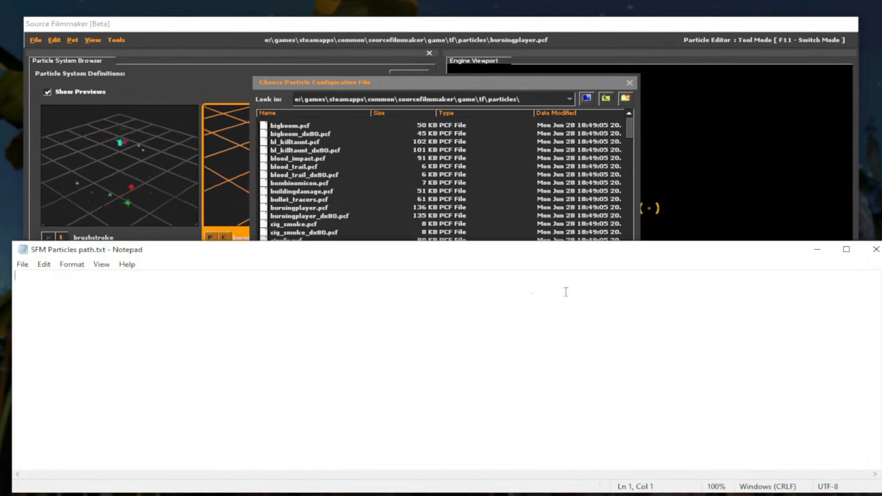
- Type 'Game, TF, Particles, Burning player, burning torch' into the Notepad note
{"action": "type", "text": "Game,"}
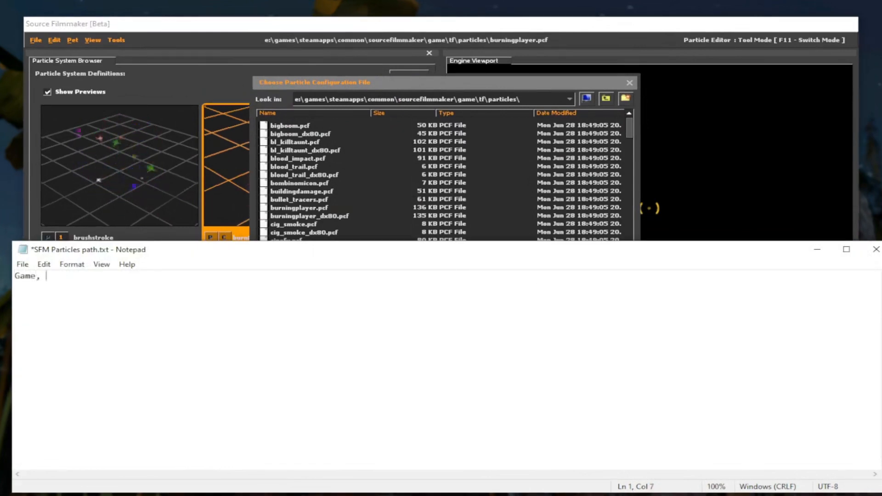
{"action": "type", "text": "TF"}
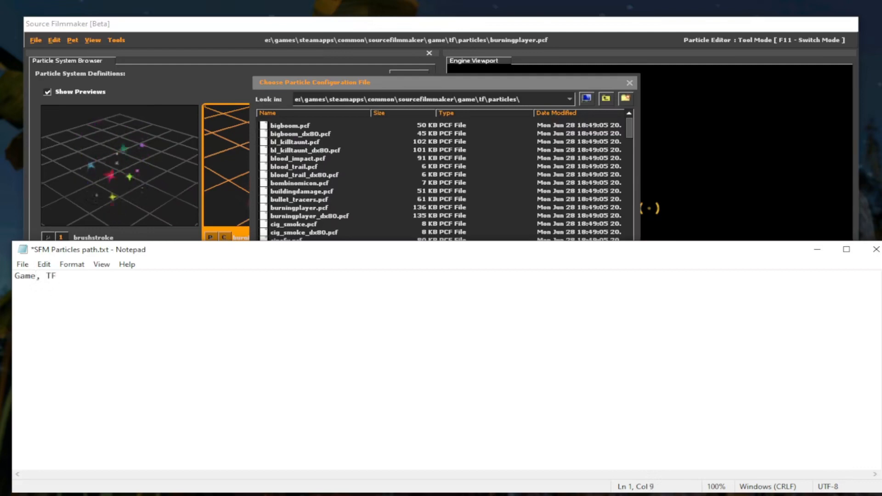
{"action": "type", "text": "Particles"}
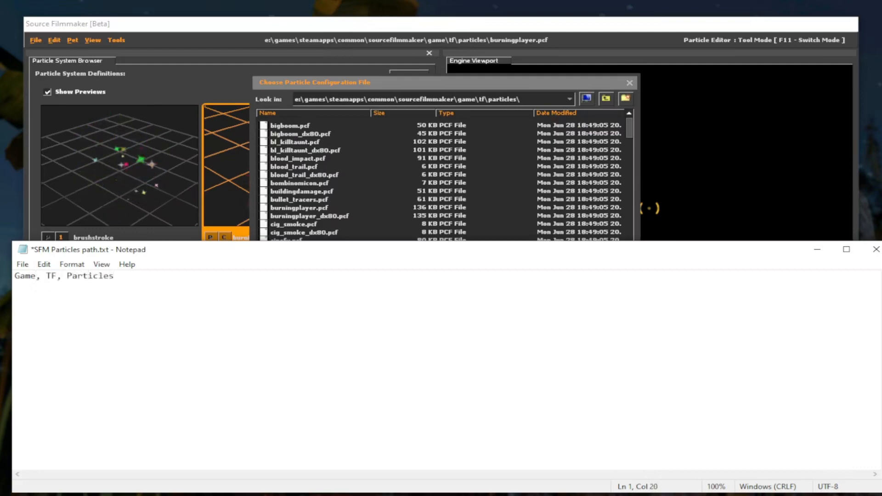
{"action": "type", "text": ","}
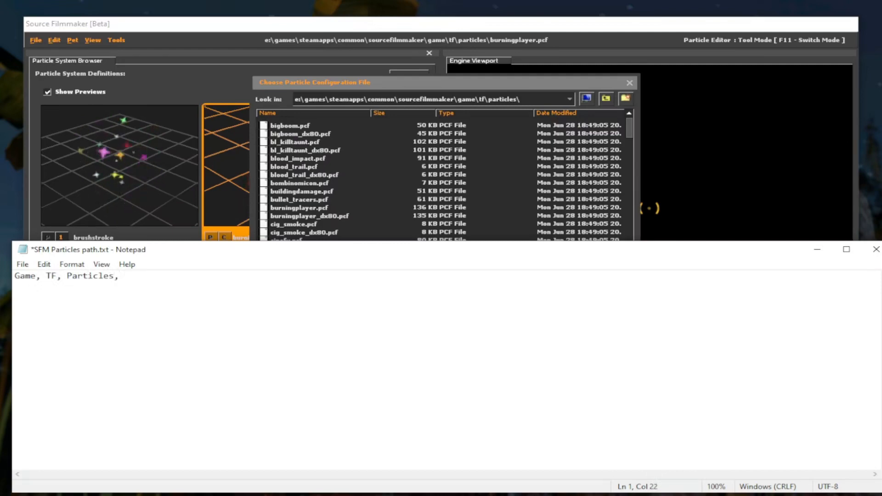
{"action": "type", "text": "Burning"}
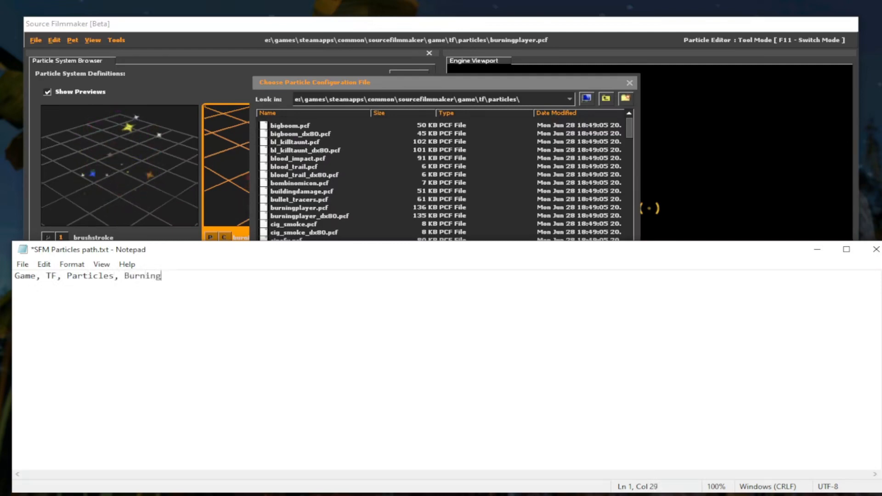
{"action": "type", "text": "player,"}
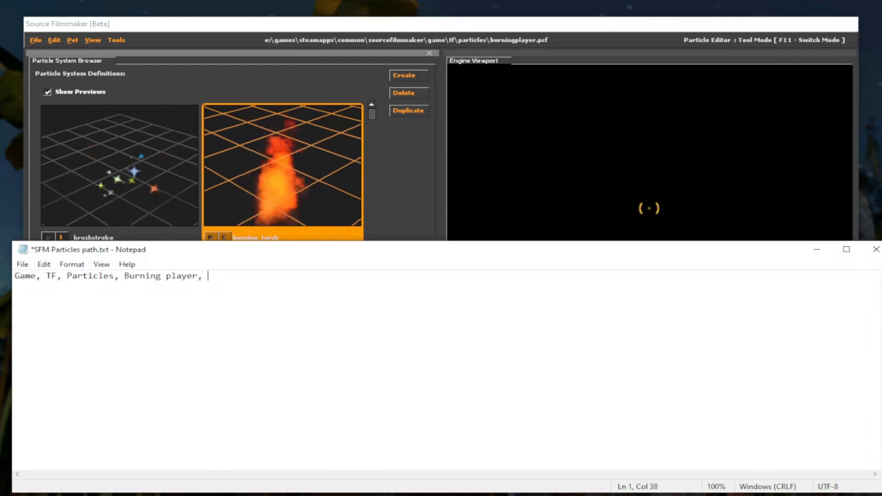
{"action": "type", "text": "burning"}
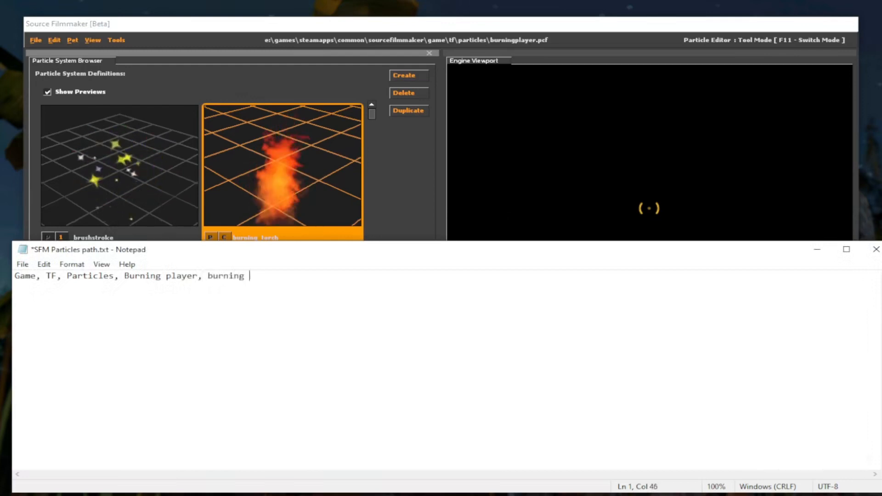
{"action": "type", "text": "tor"}
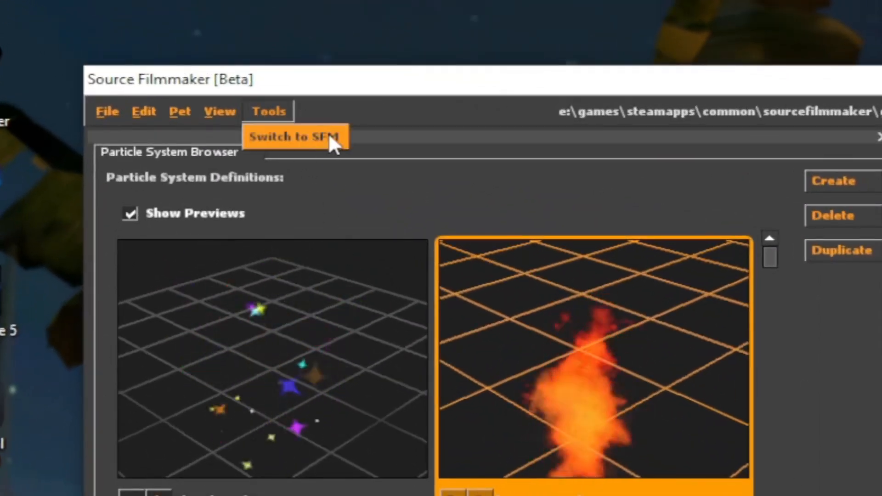
- Switch back to the main Source Filmmaker workspace to reach the particle system chooser
{"action": "left_click", "coordinate": [295, 136]}
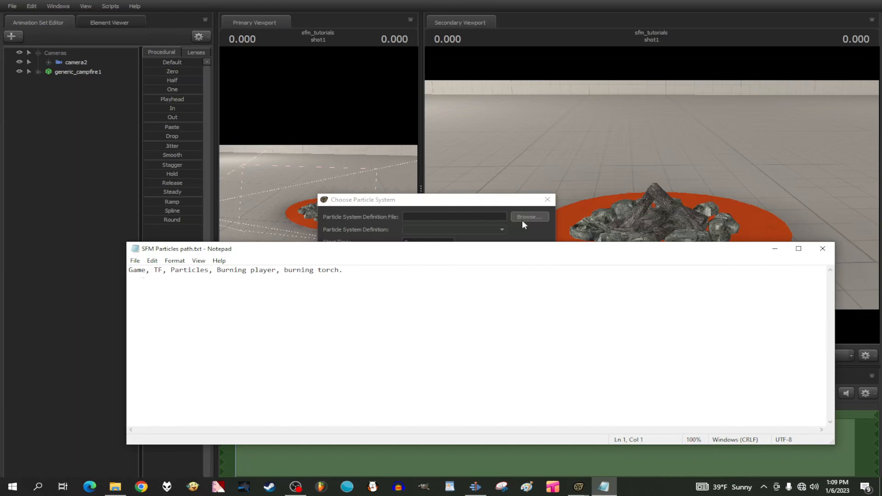
- Browse and pick burningplayer.pcf from tf\particles as the definition file
{"action": "left_click", "coordinate": [529, 217]}
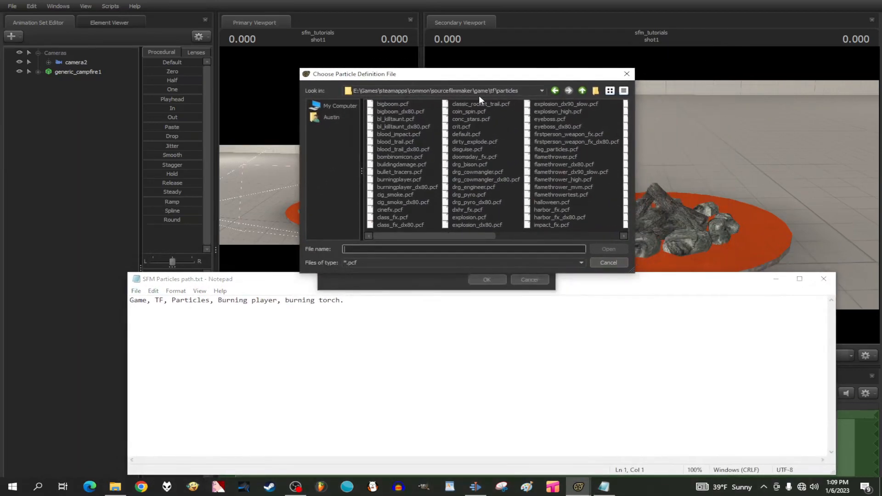
{"action": "mouse_move", "coordinate": [487, 122]}
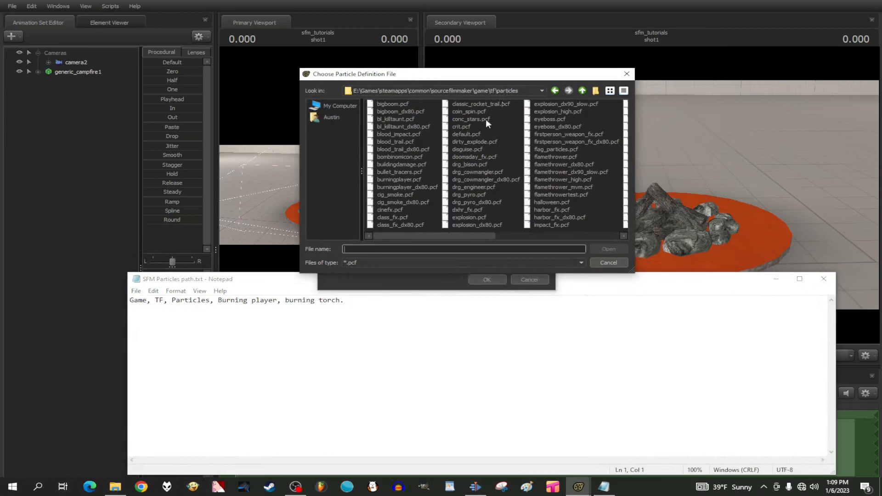
{"action": "left_click", "coordinate": [608, 262]}
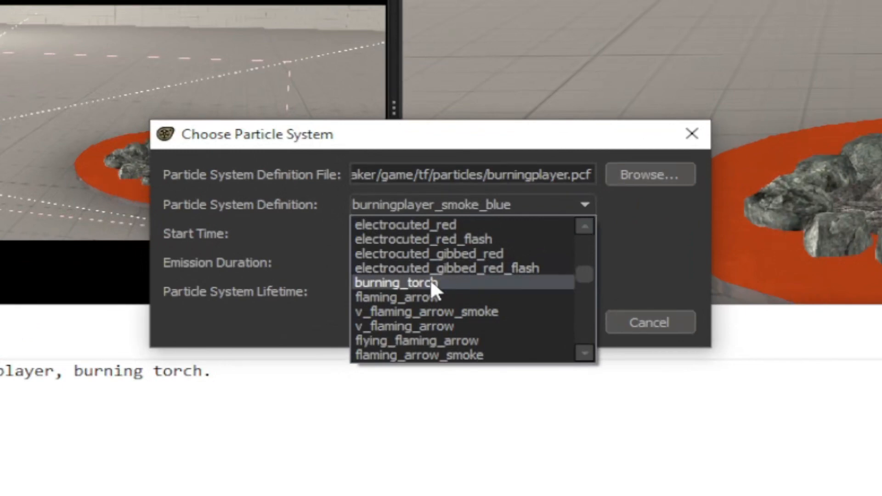
- Choose the burning_torch definition, set Particle System Lifetime to 10, and confirm
{"action": "left_click", "coordinate": [396, 283]}
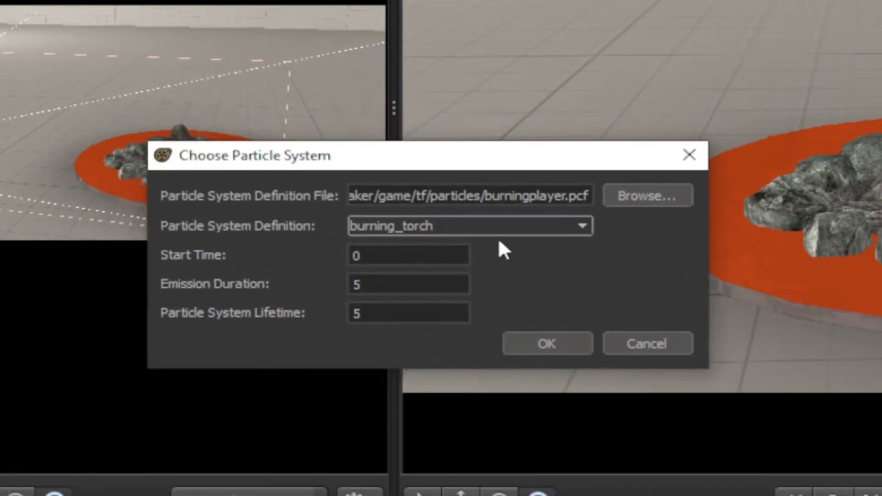
{"action": "left_click", "coordinate": [398, 254]}
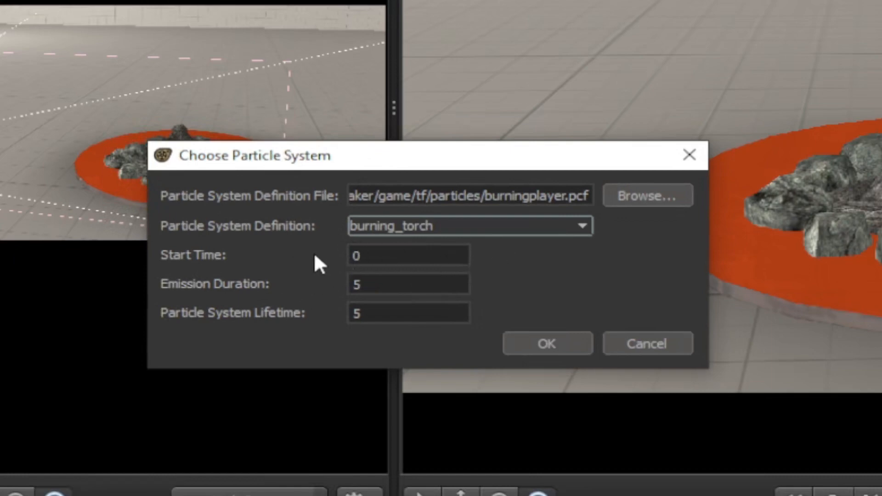
{"action": "mouse_move", "coordinate": [343, 300]}
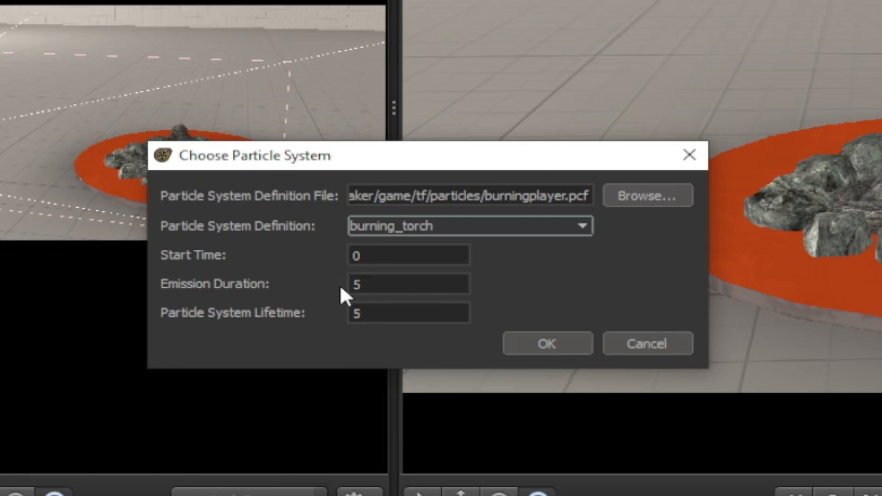
{"action": "mouse_move", "coordinate": [312, 308]}
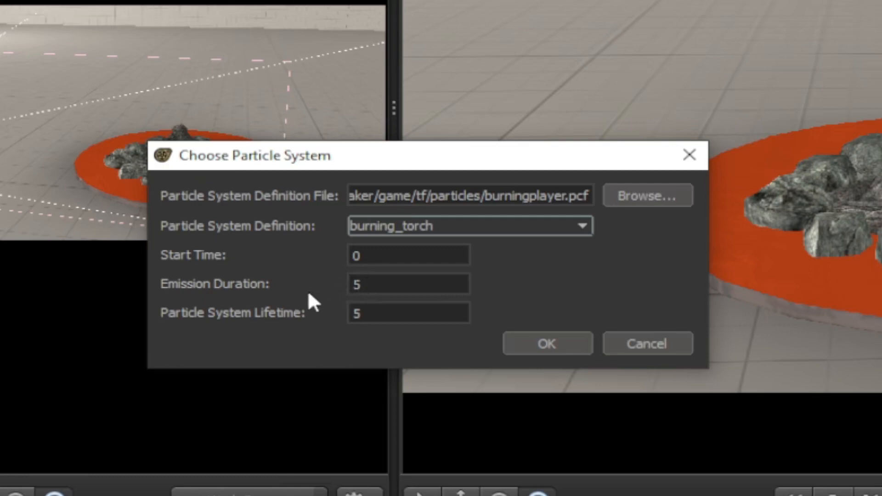
{"action": "left_click", "coordinate": [407, 313]}
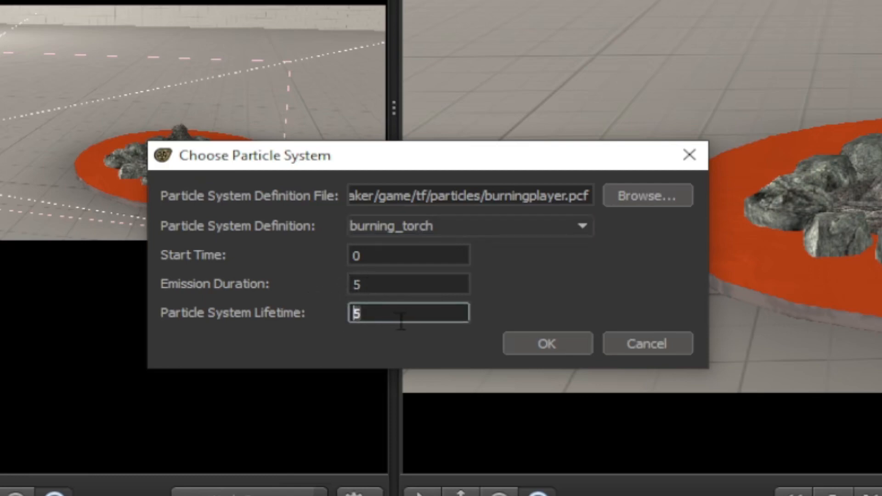
{"action": "type", "text": "10"}
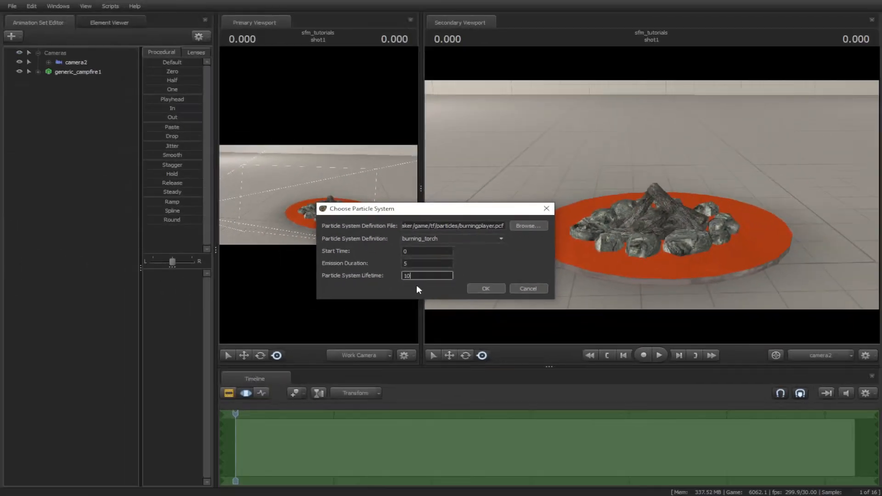
{"action": "left_click", "coordinate": [485, 288]}
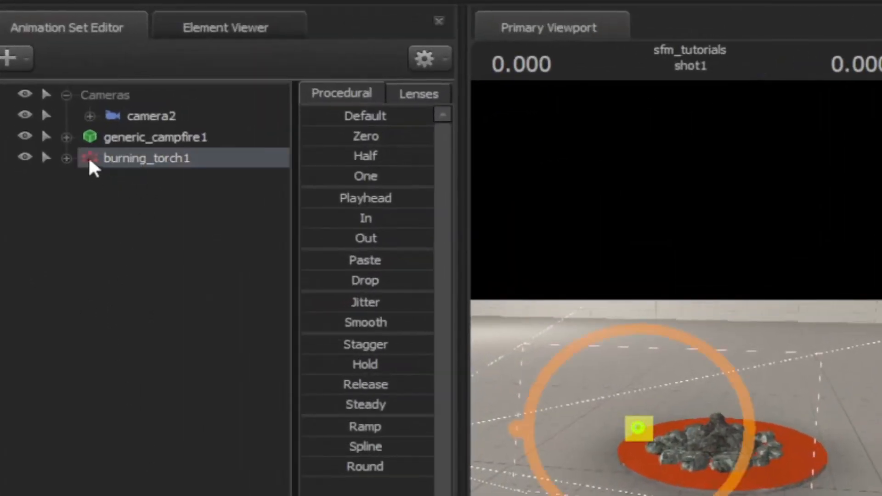
- Expand burning_torch1's controls and scrub the timeline to preview the campfire flames
{"action": "left_click", "coordinate": [65, 158]}
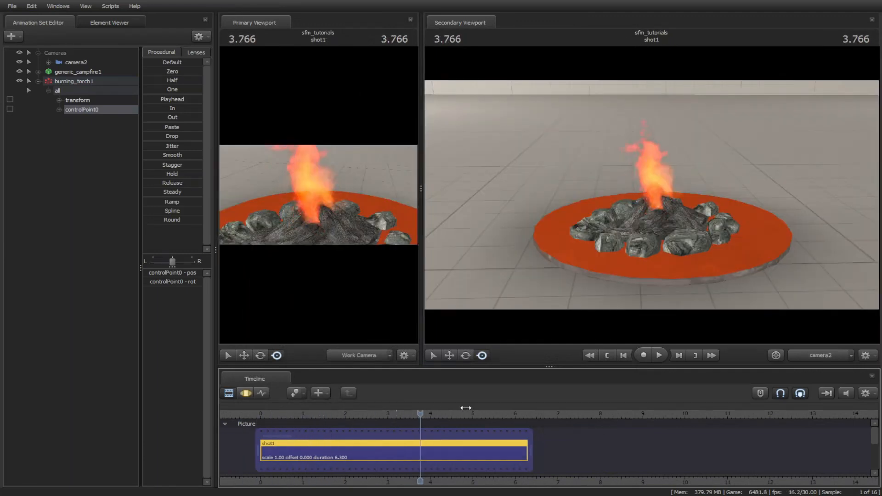
{"action": "left_click_drag", "start_coordinate": [420, 413], "coordinate": [340, 413]}
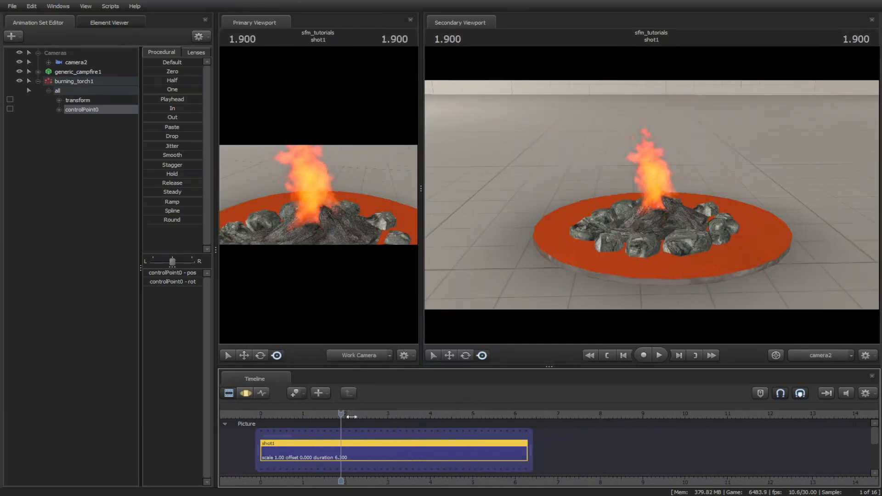
{"action": "left_click_drag", "start_coordinate": [340, 415], "coordinate": [326, 415]}
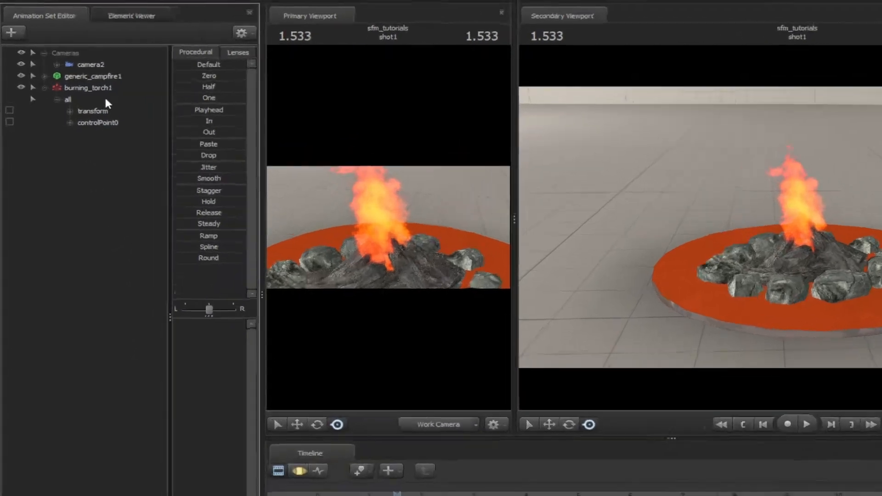
- Set burning_torch1's Time Scale to 0.3 in its Start/Stop/End Times dialog
{"action": "right_click", "coordinate": [93, 87]}
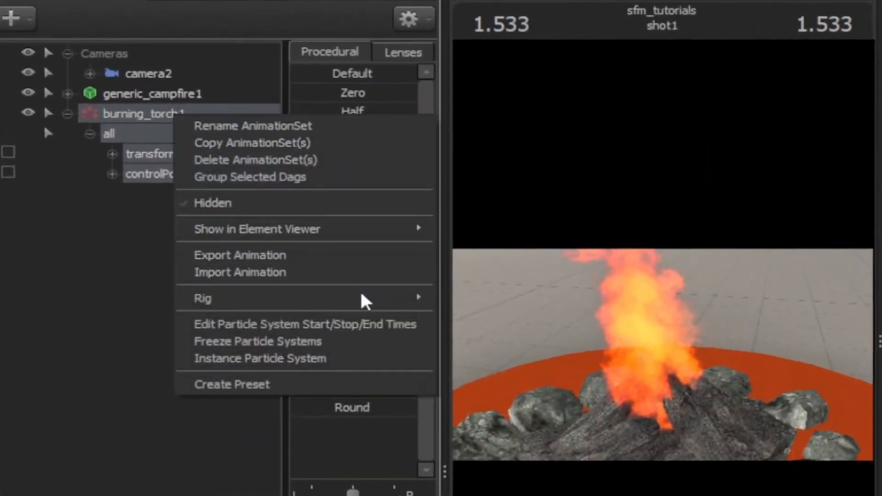
{"action": "mouse_move", "coordinate": [262, 339]}
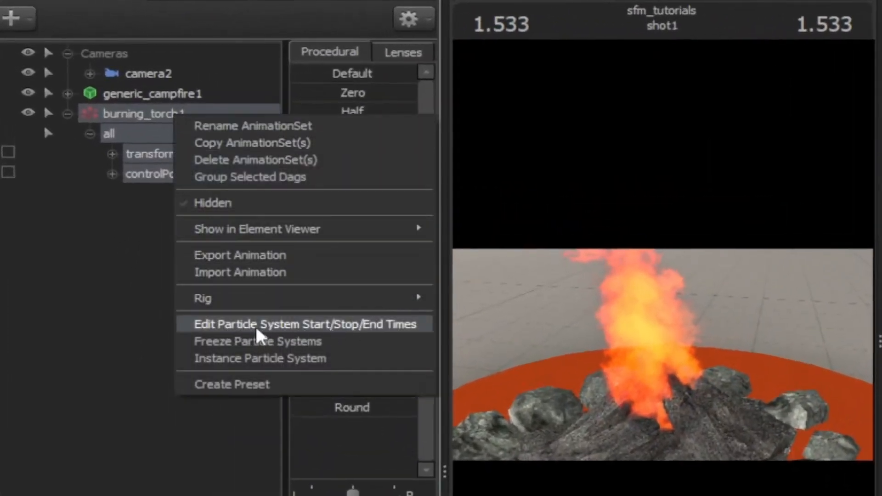
{"action": "left_click", "coordinate": [305, 325]}
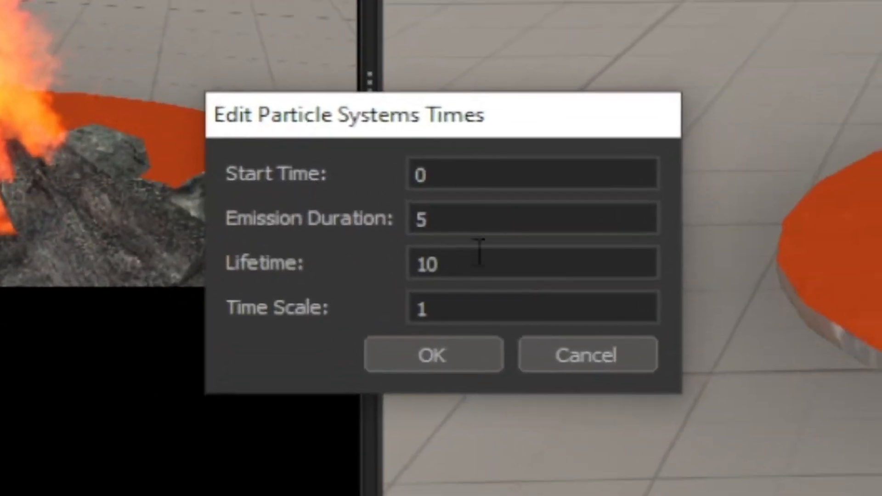
{"action": "mouse_move", "coordinate": [254, 347]}
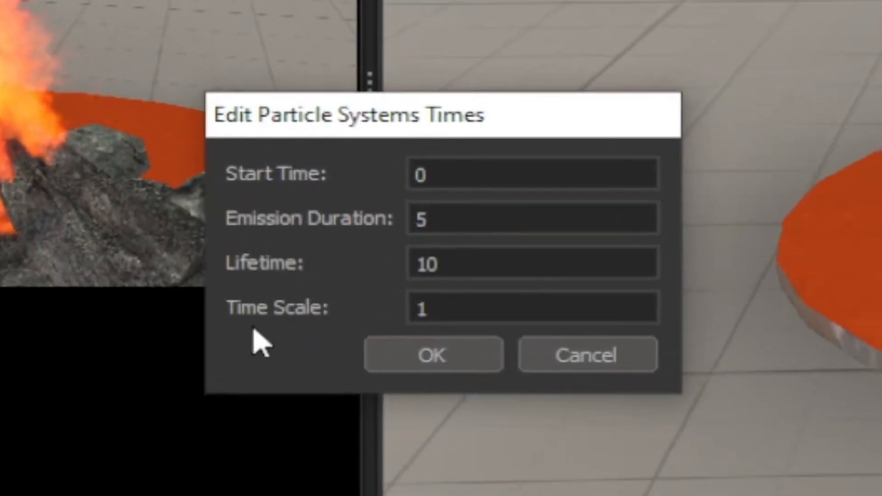
{"action": "mouse_move", "coordinate": [368, 354]}
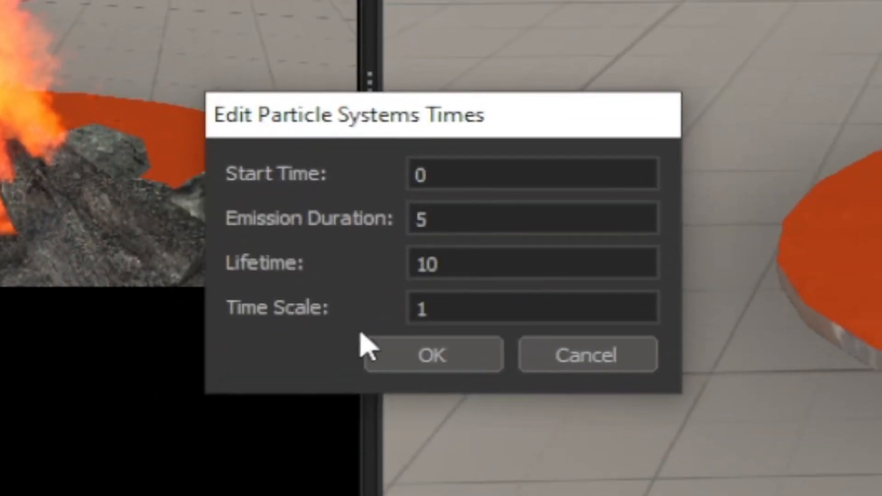
{"action": "left_click", "coordinate": [531, 308]}
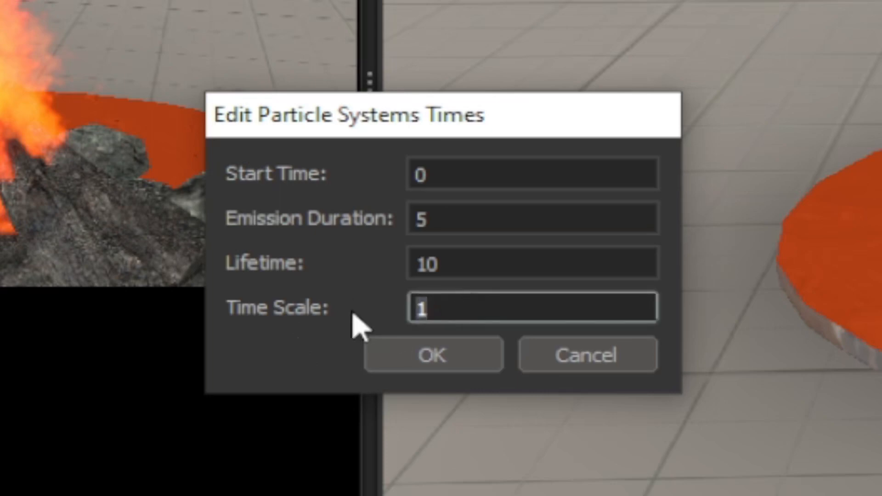
{"action": "type", "text": "0.3"}
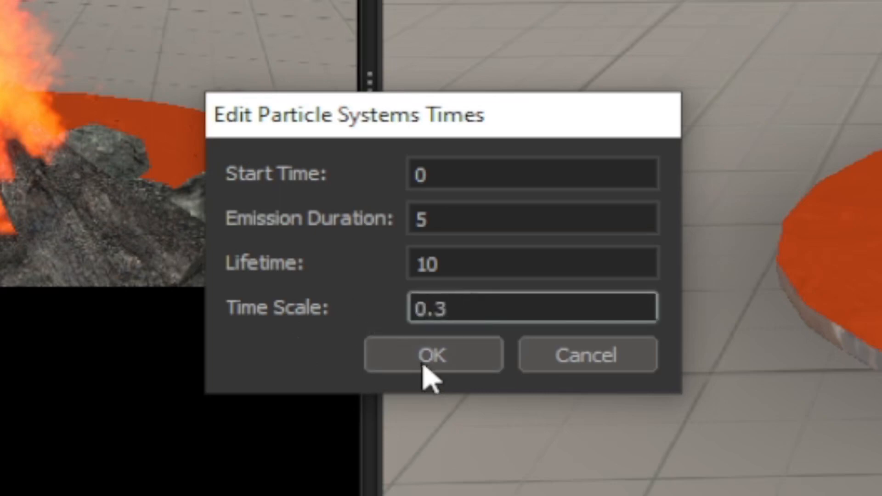
{"action": "left_click", "coordinate": [434, 353]}
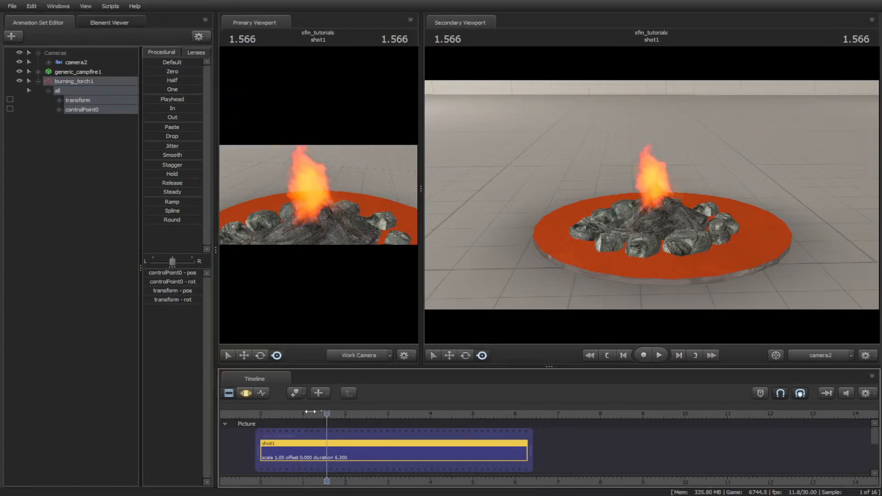
{"action": "left_click", "coordinate": [659, 355]}
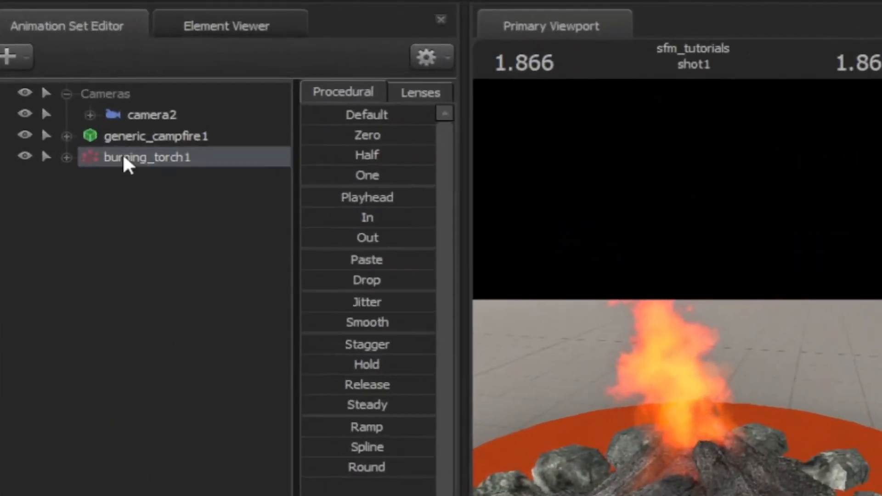
- Apply Instance Particle System to burning_torch1 and reopen its context menu
{"action": "right_click", "coordinate": [130, 159]}
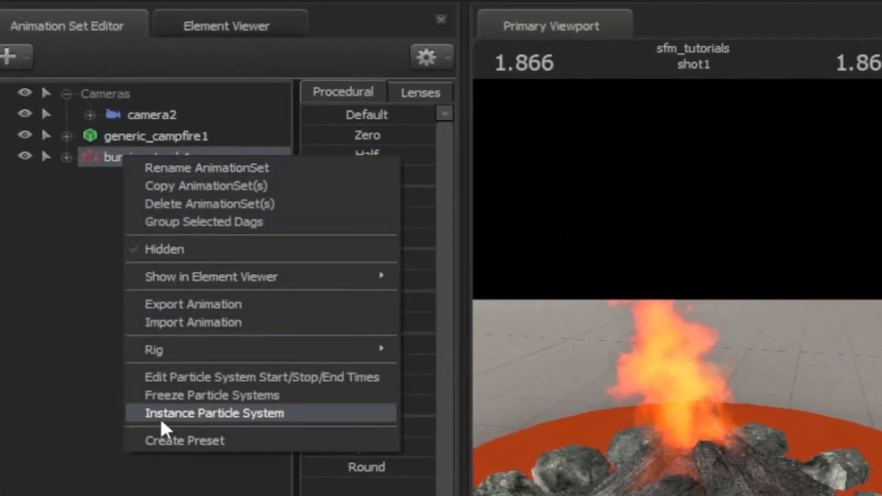
{"action": "mouse_move", "coordinate": [223, 430]}
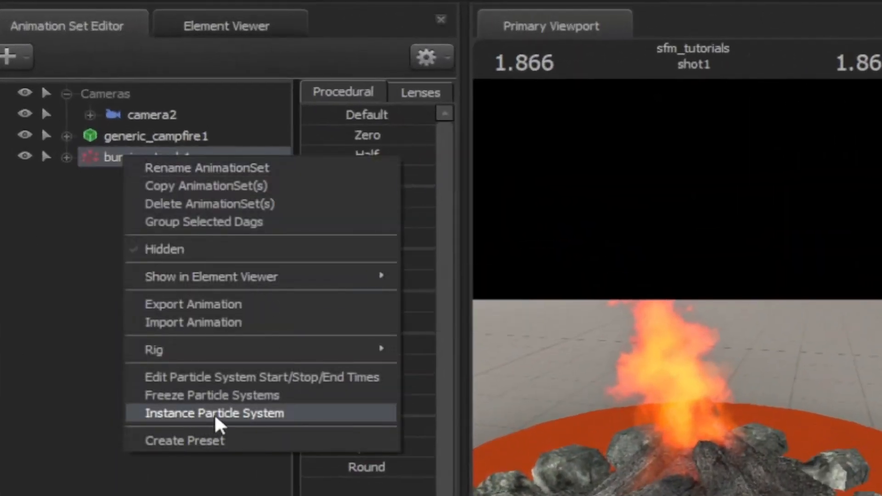
{"action": "left_click", "coordinate": [213, 413]}
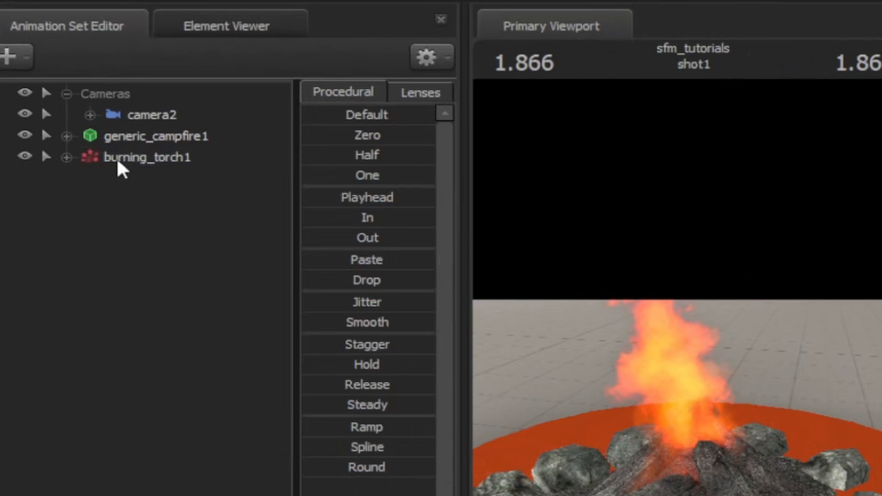
{"action": "right_click", "coordinate": [138, 157]}
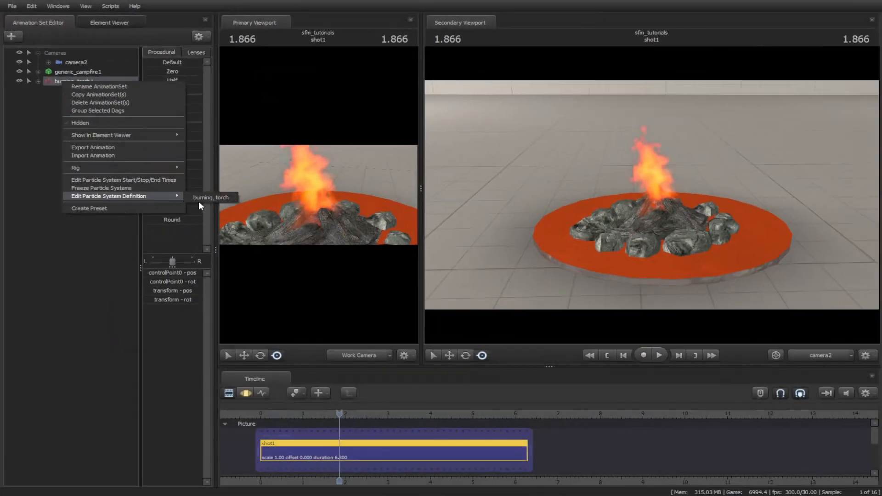
- Edit the burning_torch particle definition and orbit its flame preview
{"action": "left_click", "coordinate": [108, 196]}
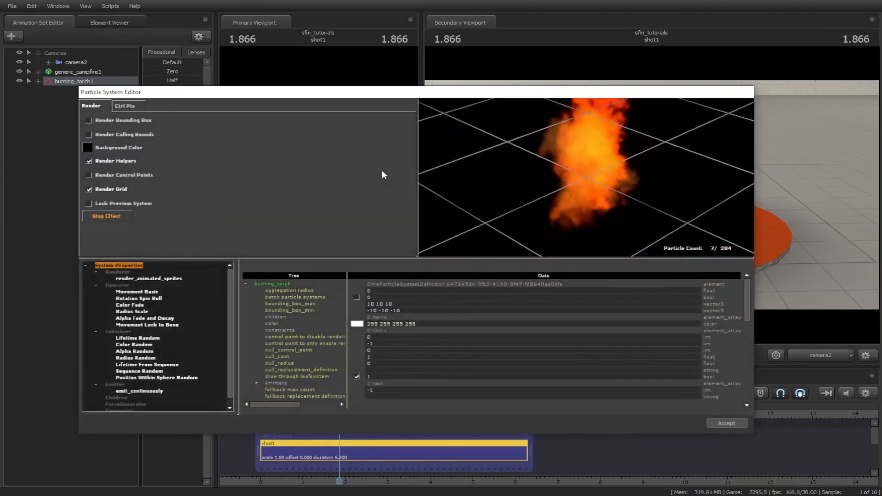
{"action": "left_click_drag", "start_coordinate": [585, 174], "coordinate": [585, 180]}
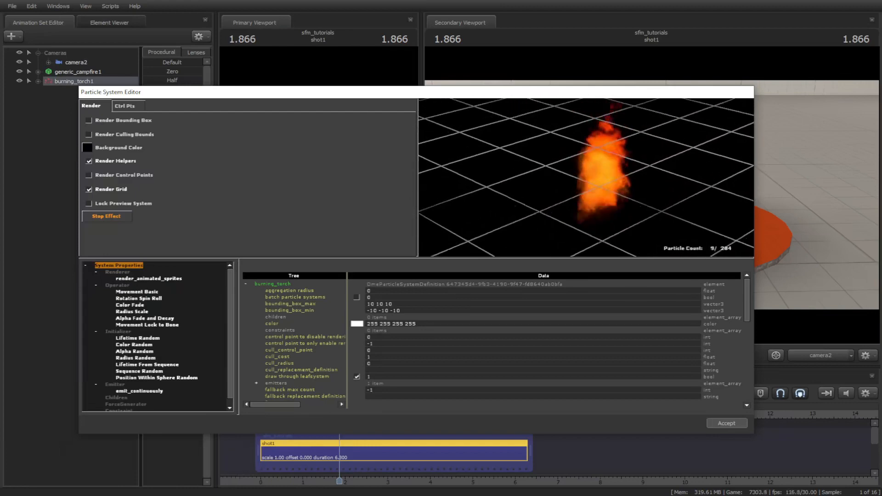
{"action": "middle_click", "coordinate": [594, 174]}
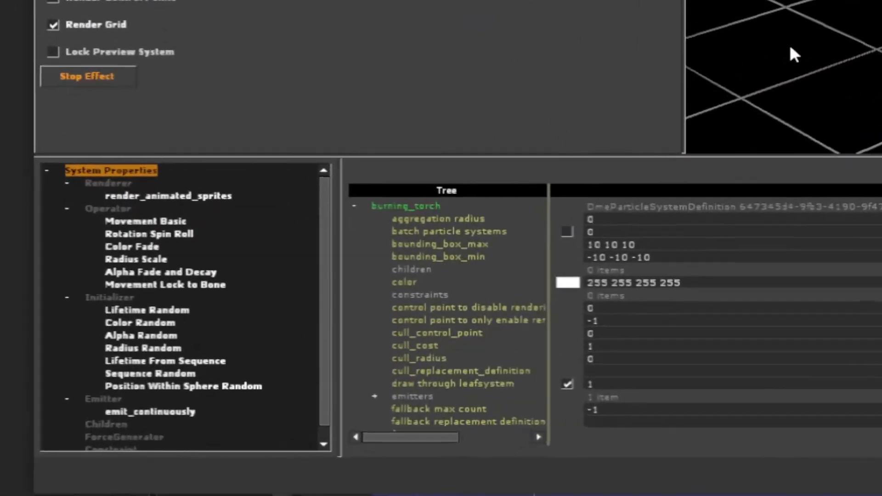
- Display the Radius Random initializer's properties, showing radius_max 2.5 and radius_min 2
{"action": "left_click", "coordinate": [143, 348]}
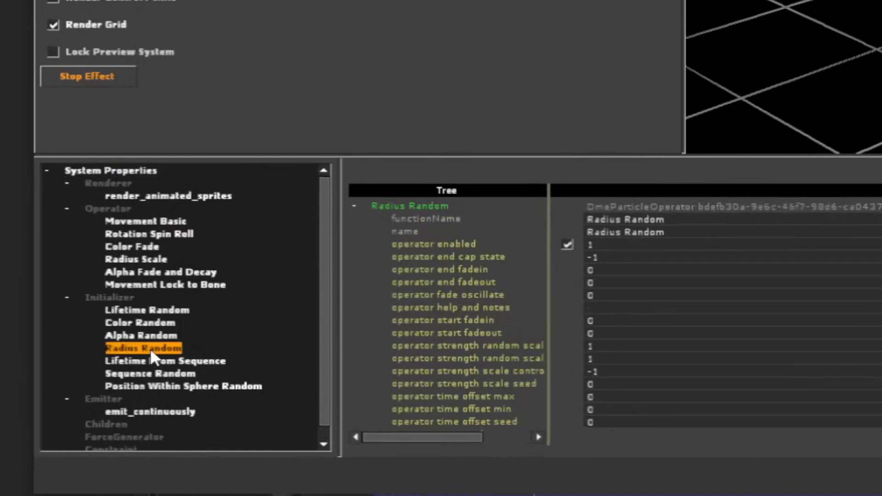
{"action": "mouse_move", "coordinate": [131, 307]}
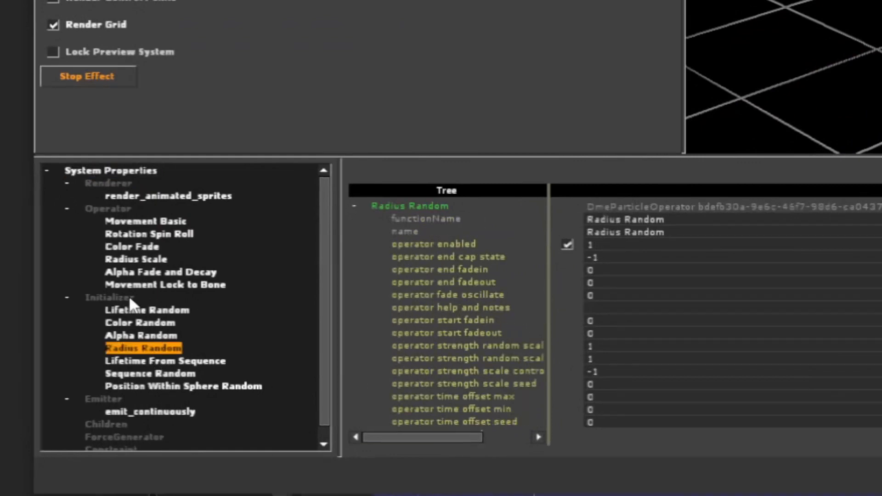
{"action": "scroll", "scroll_direction": "down", "scroll_amount": 3}
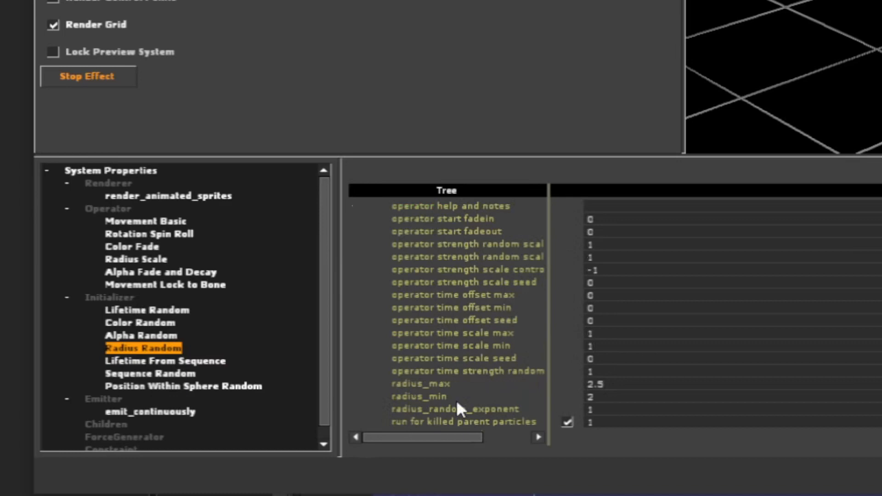
{"action": "mouse_move", "coordinate": [428, 400]}
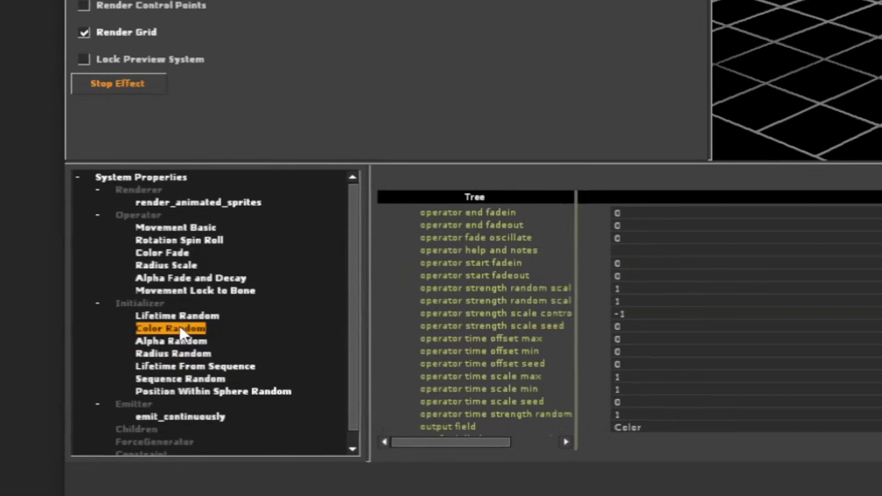
- Set the Color Random initializer's colours to blue (25 117 243 and 30 93 234)
{"action": "left_click", "coordinate": [171, 328]}
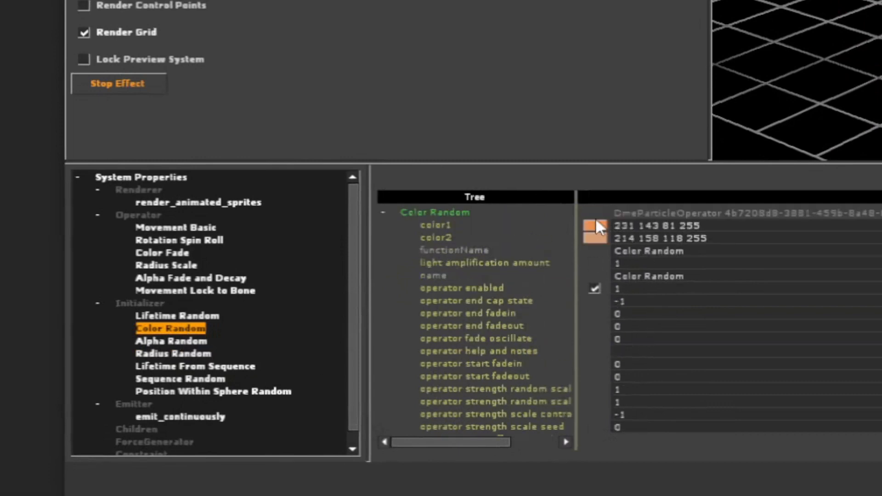
{"action": "left_click", "coordinate": [596, 231]}
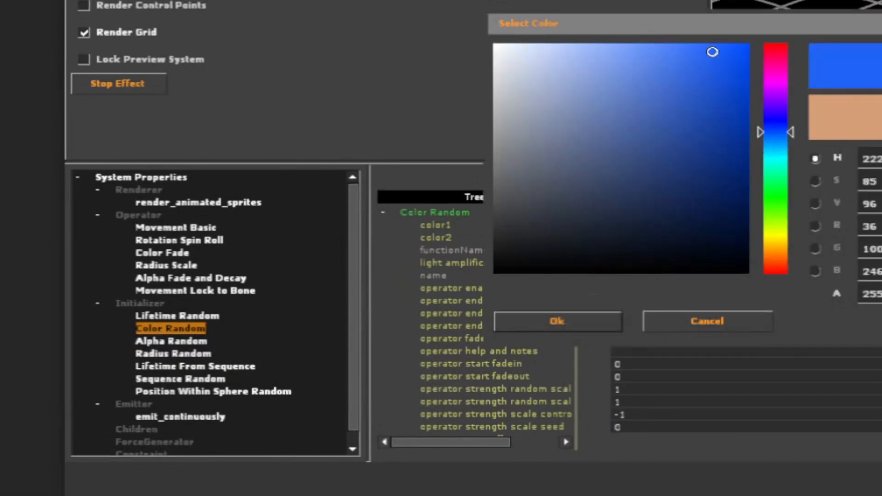
{"action": "left_click", "coordinate": [557, 321]}
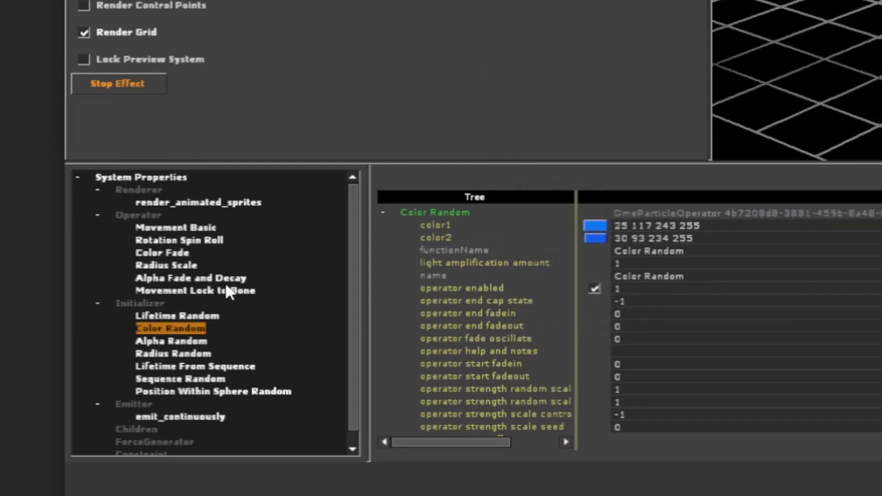
- Set the Color Fade operator's color_fade to light blue (0 154 242)
{"action": "left_click", "coordinate": [162, 253]}
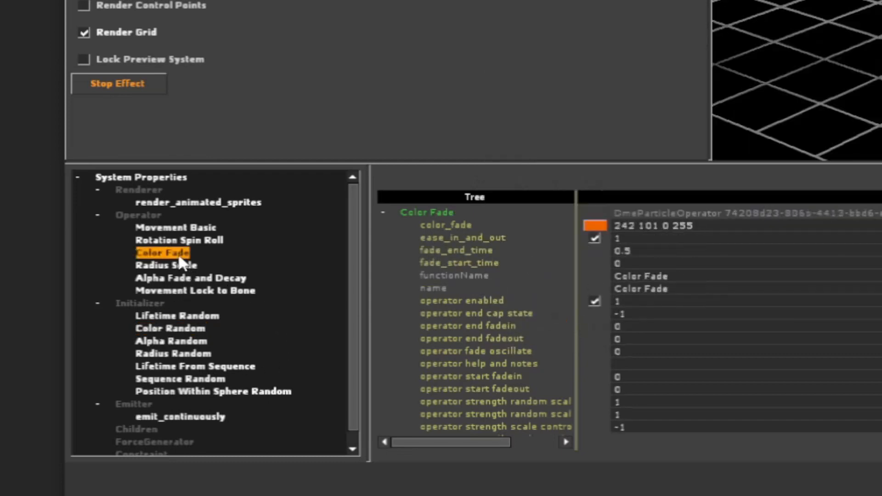
{"action": "mouse_move", "coordinate": [521, 242]}
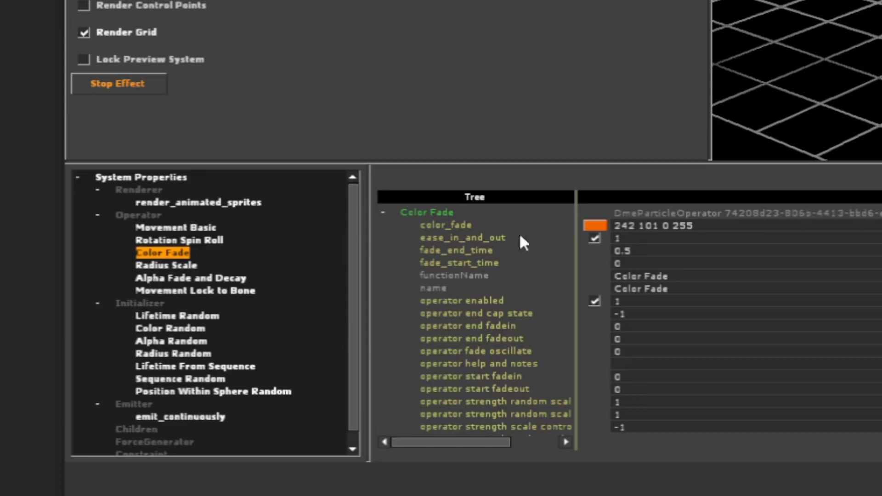
{"action": "left_click", "coordinate": [596, 225]}
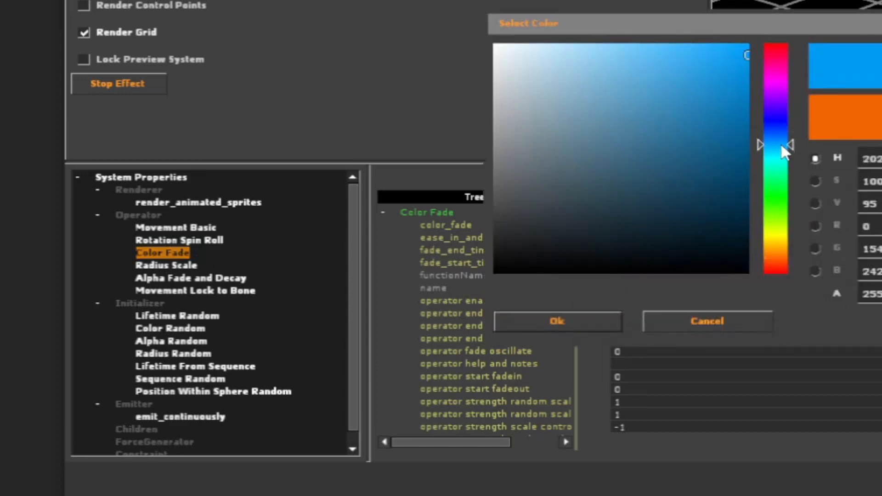
{"action": "left_click", "coordinate": [556, 321]}
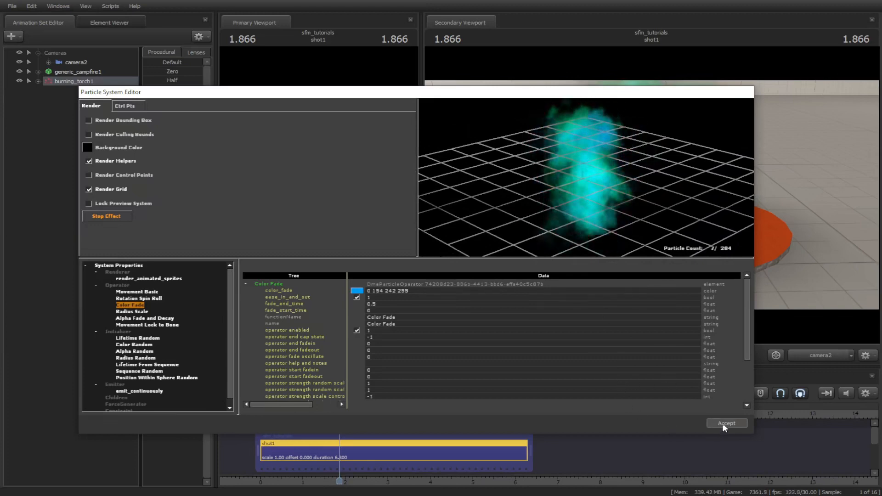
- Accept the edited torch definition and scrub the playhead to preview the blue flames
{"action": "left_click", "coordinate": [727, 423]}
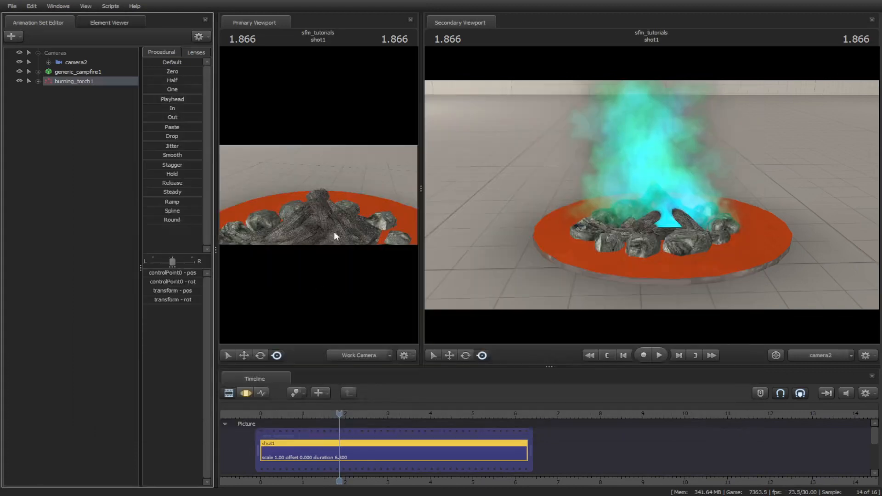
{"action": "left_click_drag", "start_coordinate": [340, 419], "coordinate": [321, 419]}
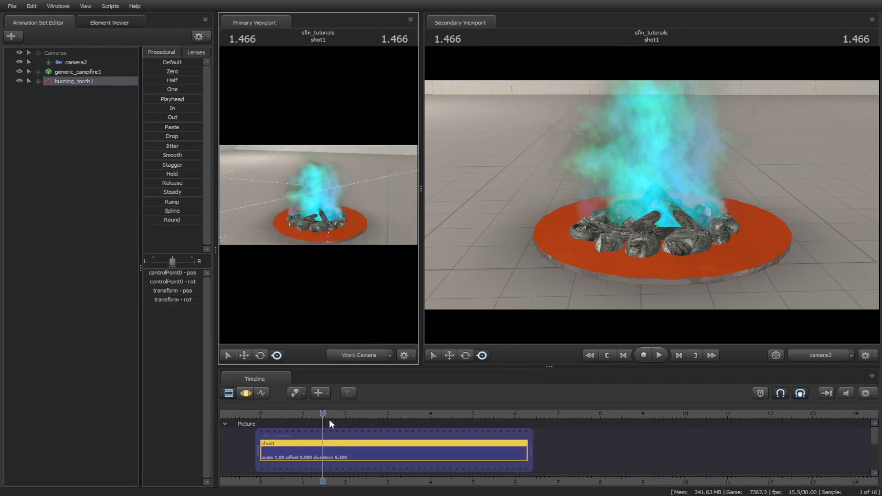
{"action": "left_click_drag", "start_coordinate": [321, 414], "coordinate": [329, 413]}
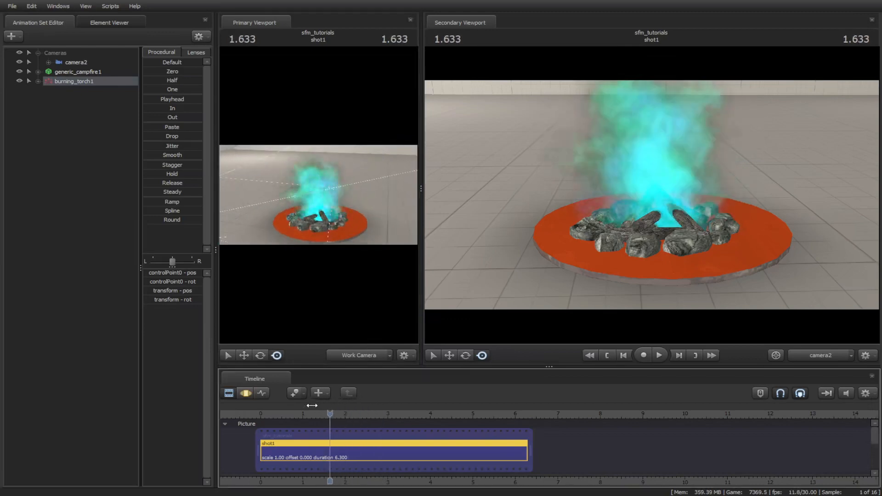